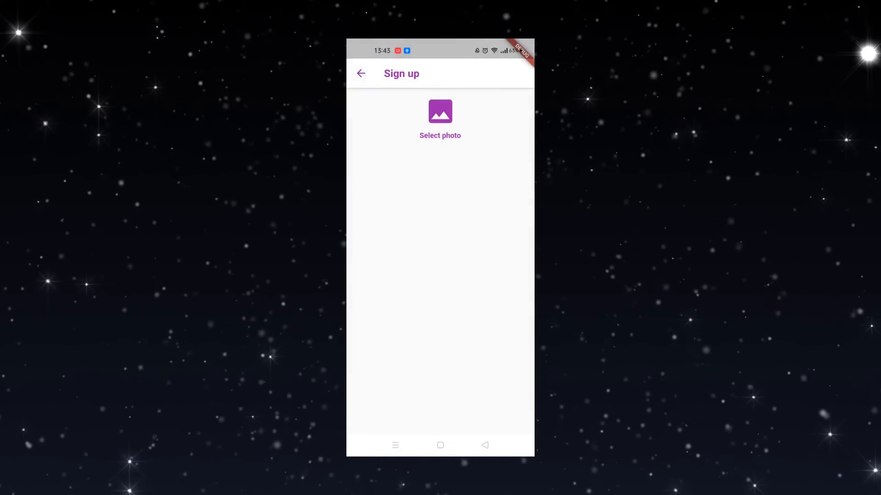
# - View the newest uploaded JPEG in the Storage cache folder and follow its download link
pyautogui.click(440, 118)
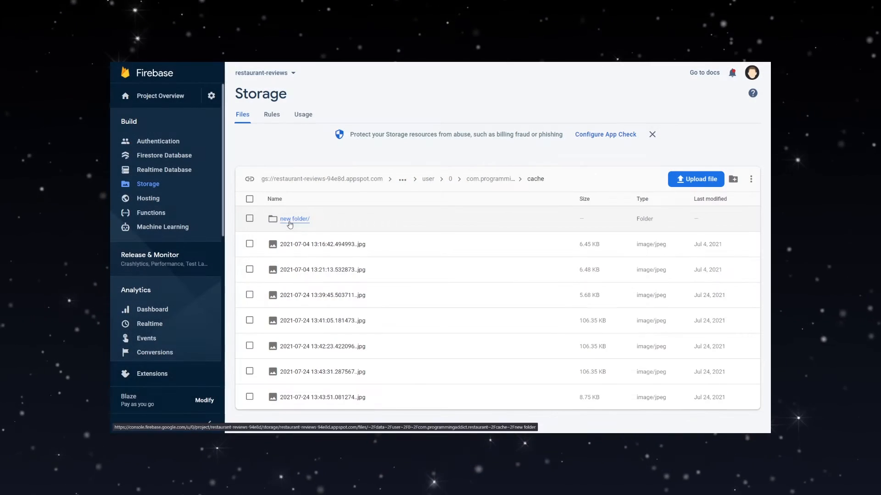
pyautogui.click(322, 398)
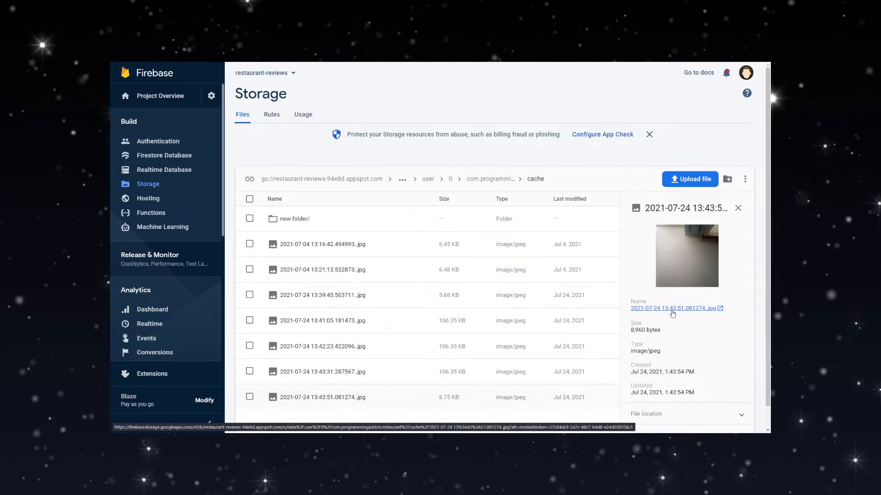
pyautogui.click(357, 486)
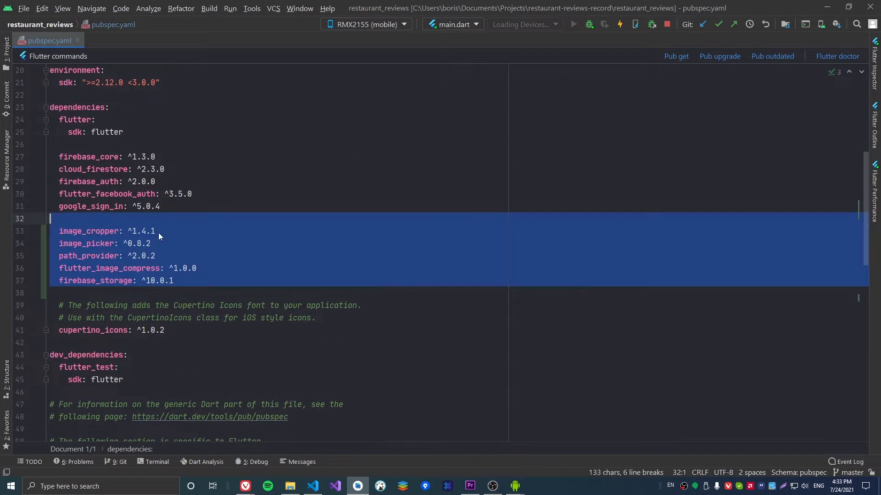
pyautogui.doubleClick(88, 231)
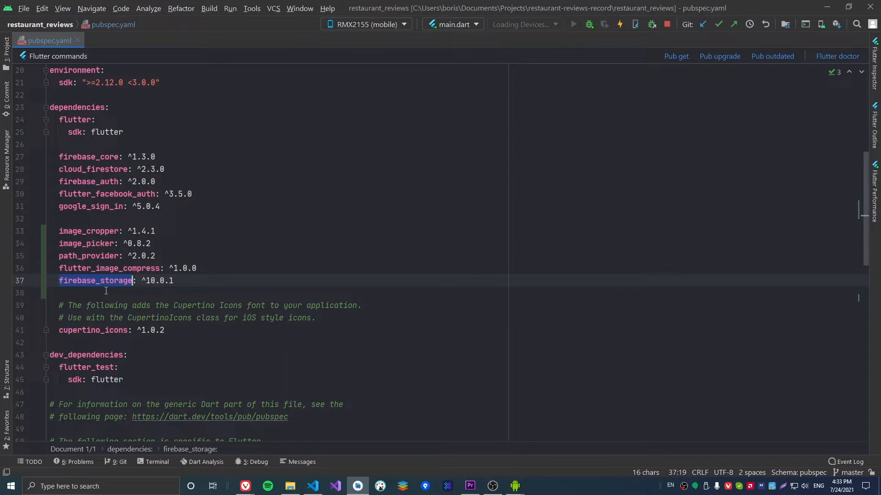
pyautogui.click(677, 56)
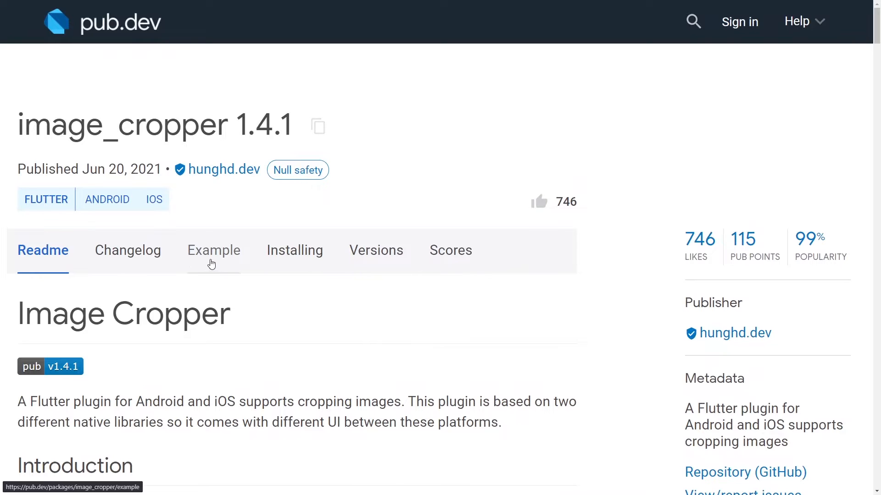
# - Scroll the image_cropper readme down to the Android UCropActivity install section
pyautogui.scroll(-3)
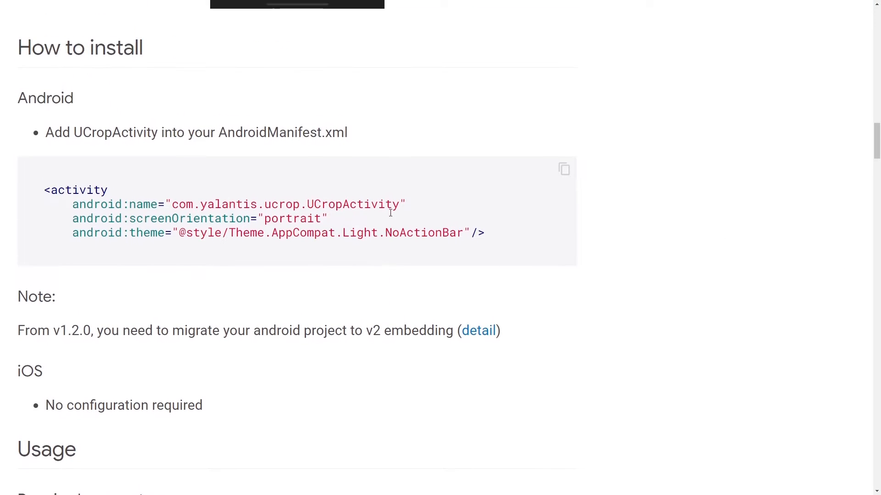
pyautogui.moveTo(564, 170)
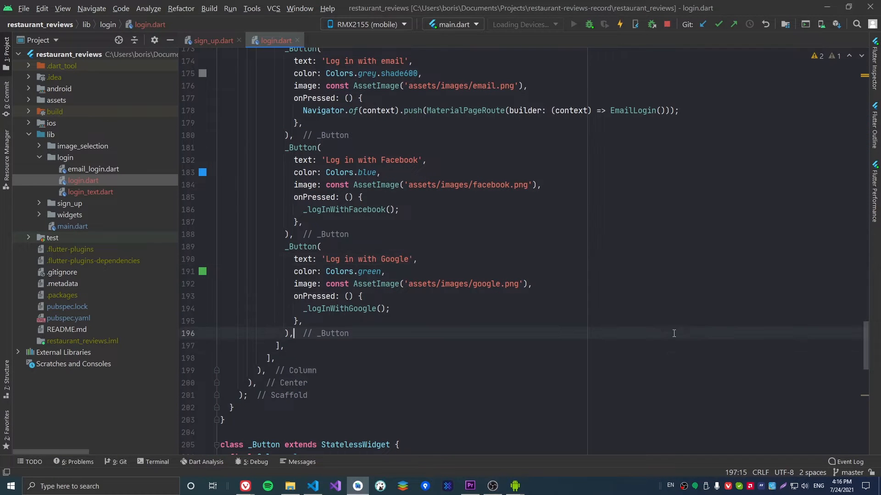
# - Add a SizedBox(height: 20) spacer, divider and Sign up SubmitButton to login.dart
pyautogui.write('const SizedBox(height: 20),')
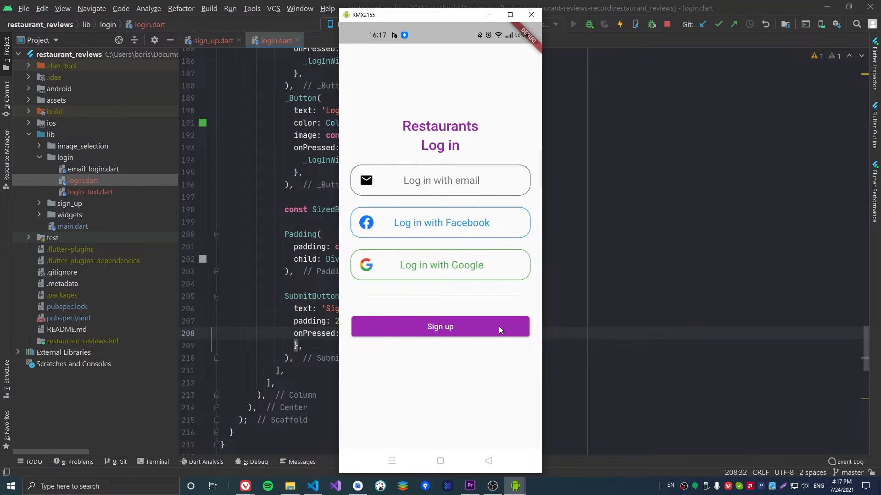
pyautogui.moveTo(489, 330)
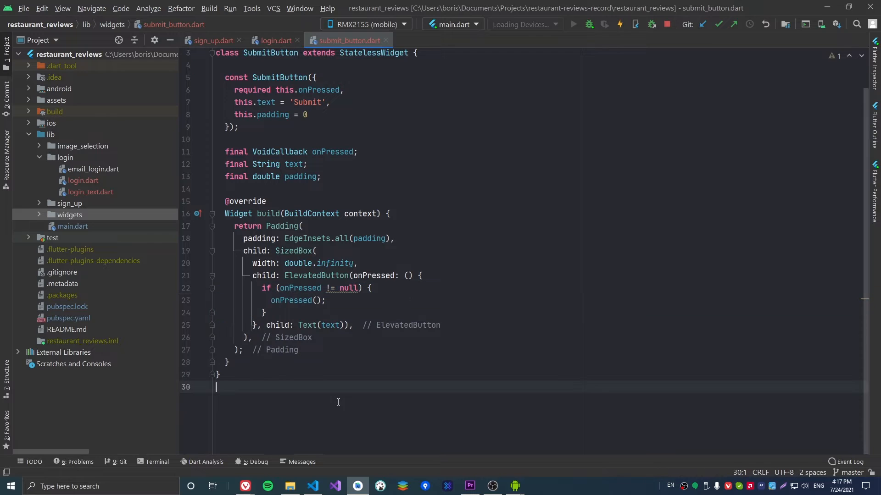
pyautogui.click(275, 41)
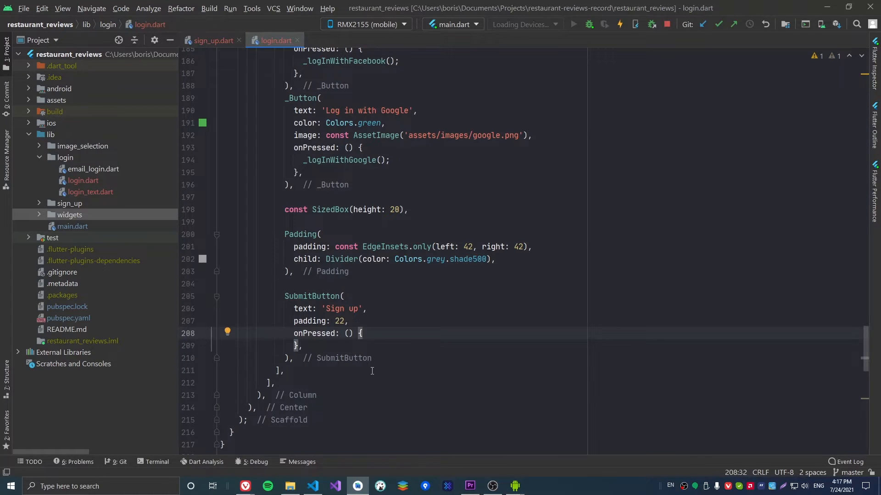
# - Push the SignUp route from Sign up; give SignUp an imageUrl field, toolbar, SizedBox and UserImage
pyautogui.write('Navigator.of(context).push(MaterialPageRoute(builder: (_) => SignUp()));')
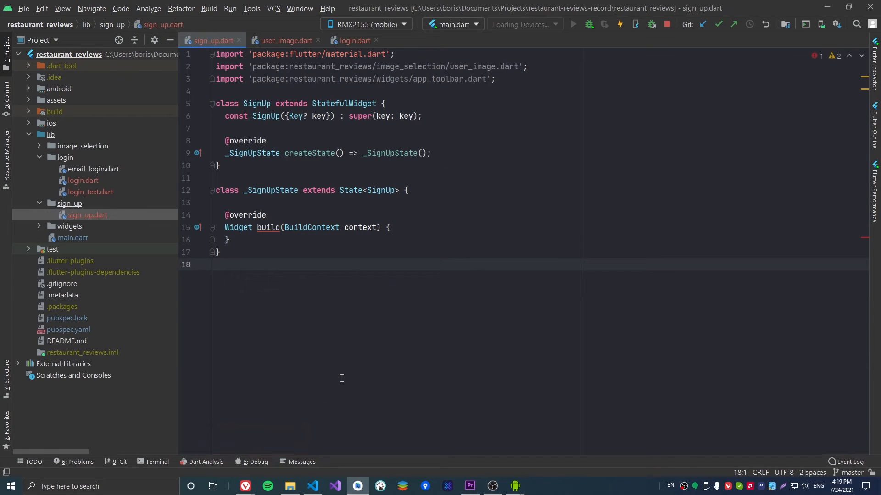
pyautogui.click(87, 215)
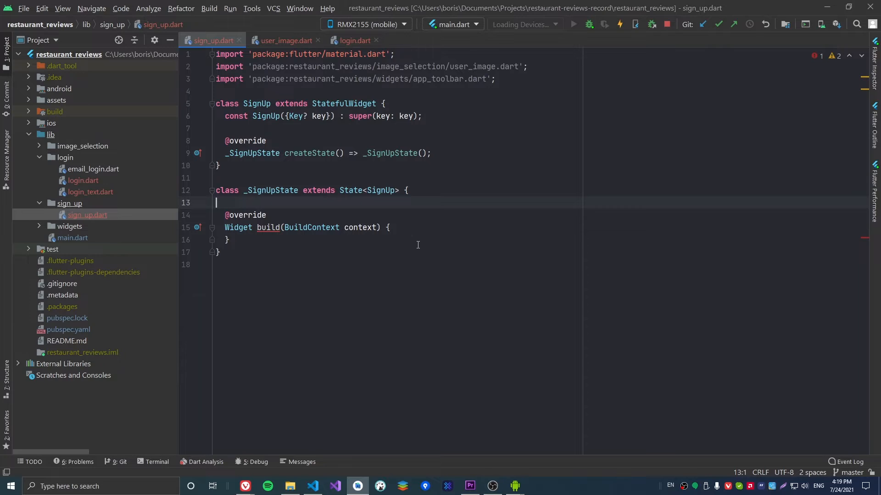
pyautogui.write("String imageUrl = '';")
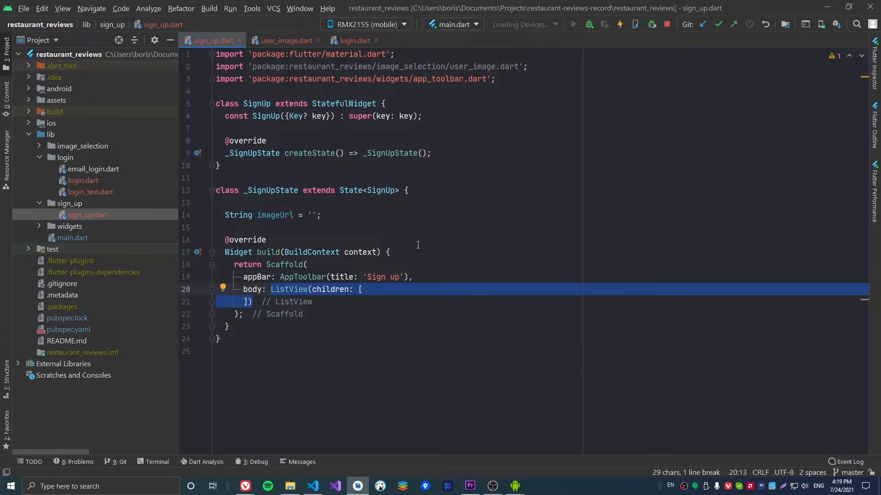
pyautogui.write('const SizedBox(height: 15),')
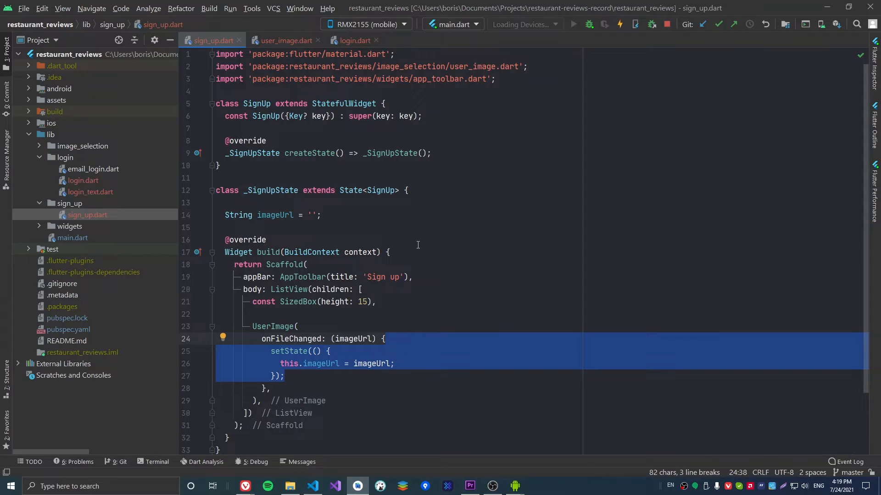
# - Give UserImage a required onFileChanged callback, an ImagePicker and a nullable String imageUrl
pyautogui.click(286, 41)
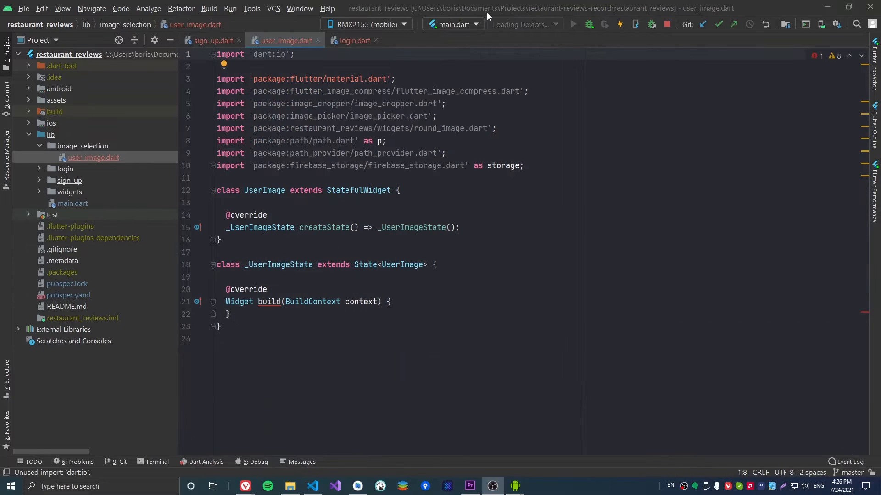
pyautogui.write('final Function(String imageUrl) onFileChanged;')
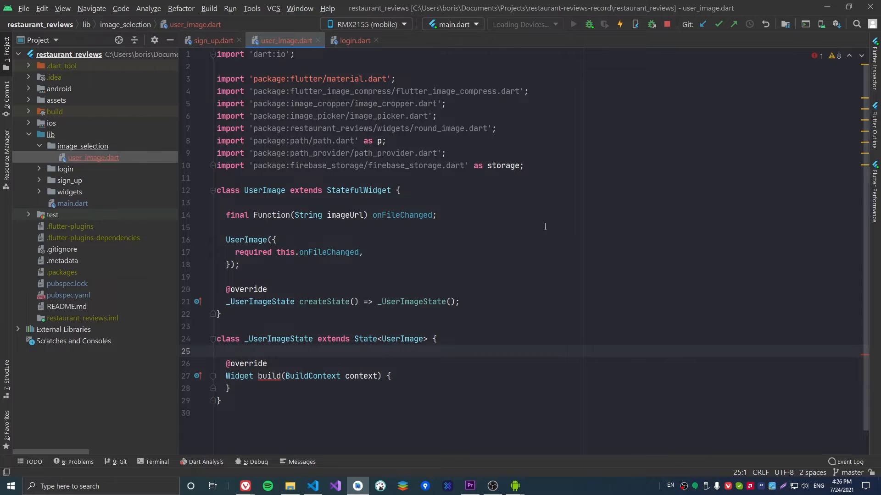
pyautogui.write('final ImagePicker _picker = ImagePicker();')
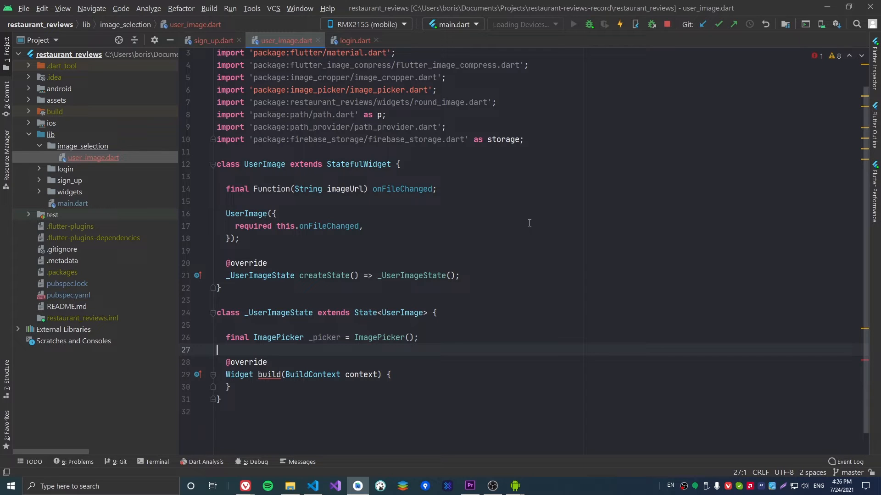
pyautogui.write('String? imageUrl;')
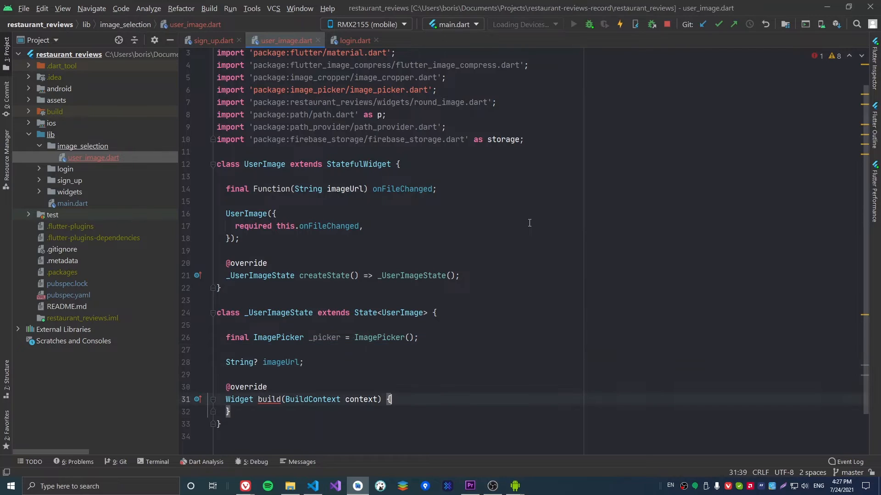
# - Return a Column: image icon size 60 when imageUrl is null, else an InkWell tapping _selectPhoto
pyautogui.scroll(-3)
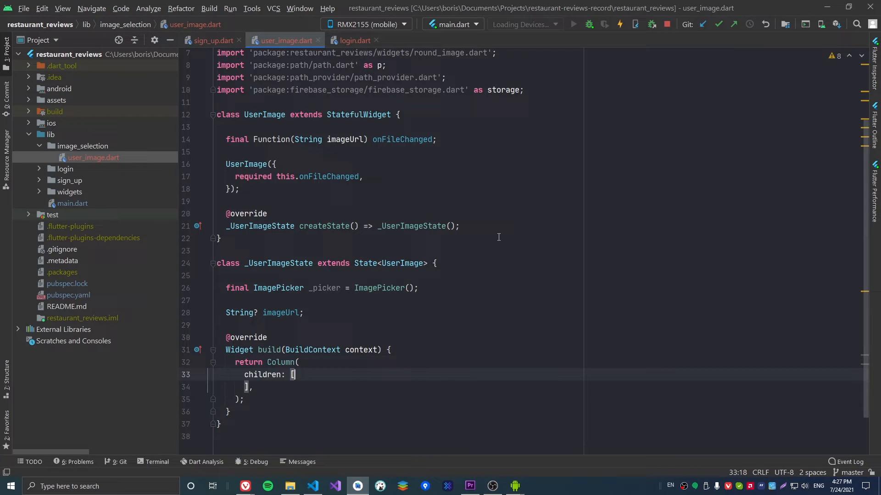
pyautogui.write('if (imageUrl == null)')
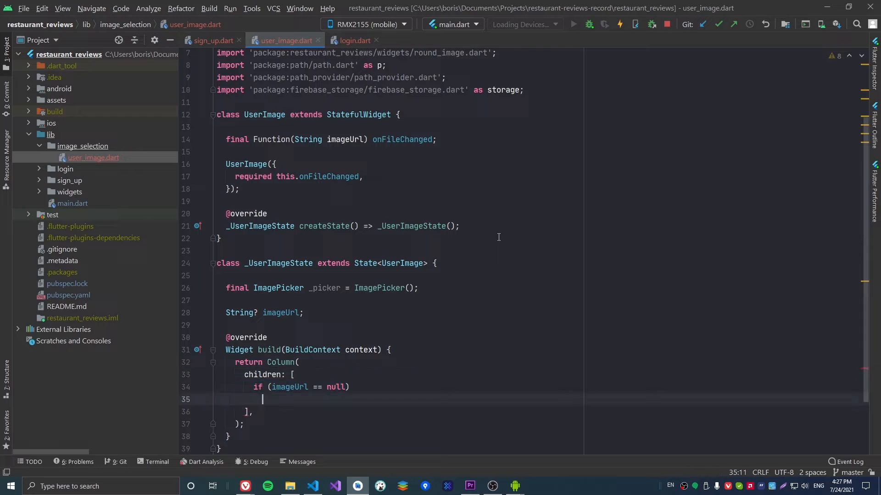
pyautogui.write('Icon(Icons.image, size: 60, color: Theme.of(context).primaryColor),')
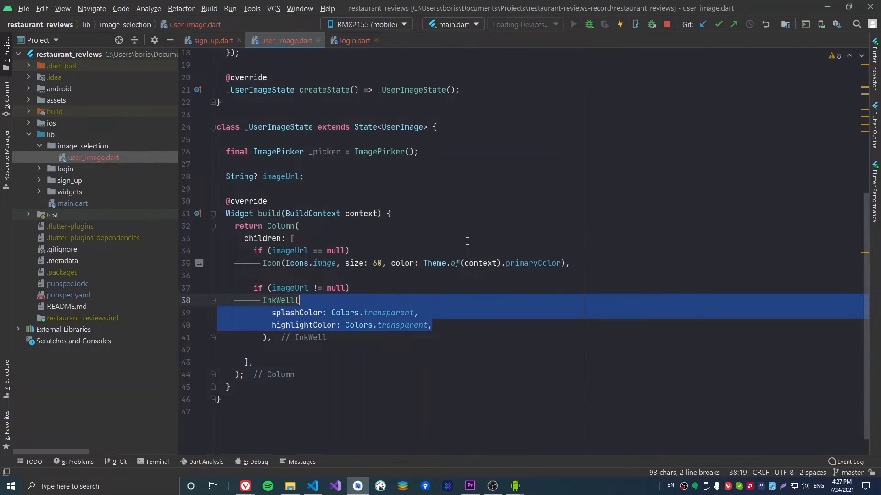
pyautogui.click(432, 324)
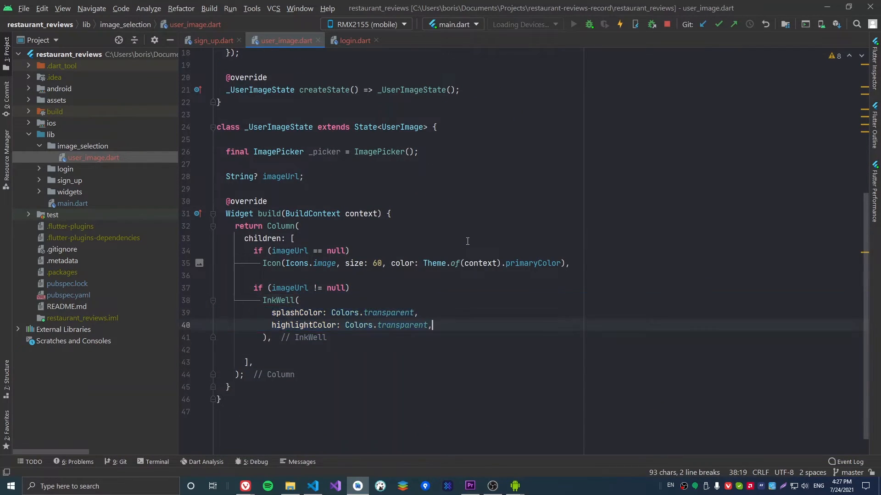
pyautogui.write('onTap: () => _selectPhoto(),')
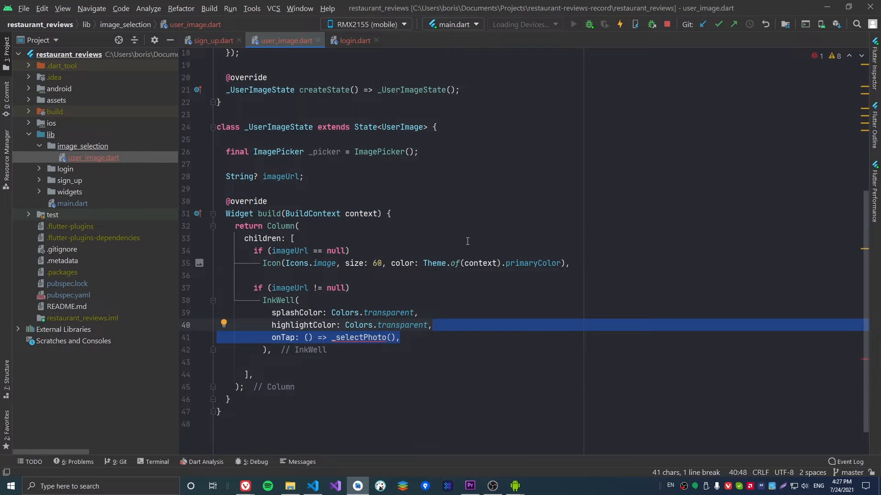
pyautogui.click(399, 337)
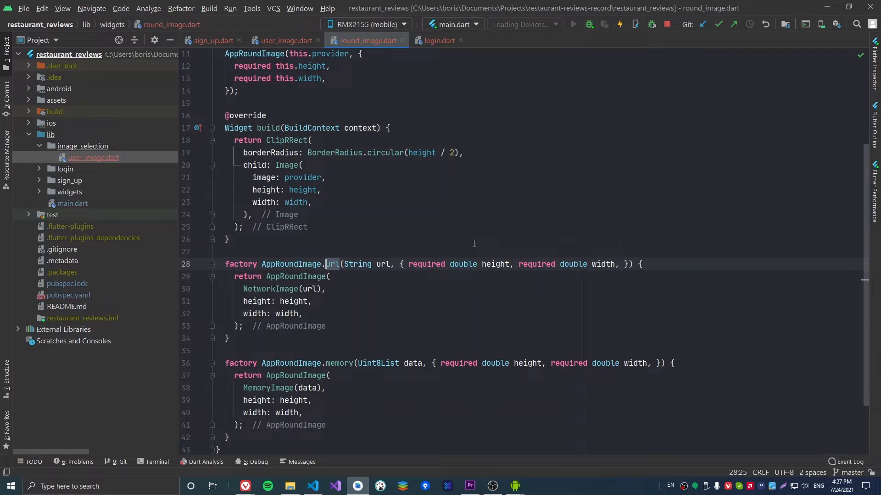
pyautogui.moveTo(477, 247)
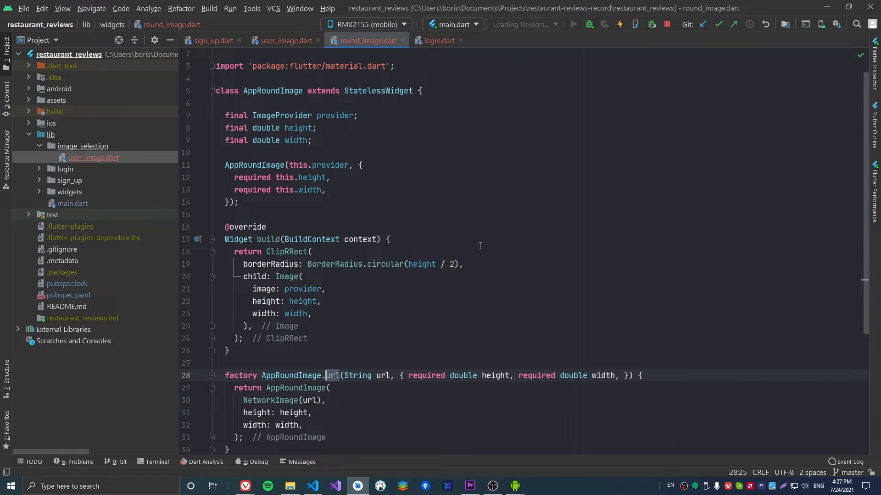
# - Show AppRoundImage.url, a 'Change photo'/'Select photo' text button and an empty async _selectPhoto
pyautogui.click(286, 41)
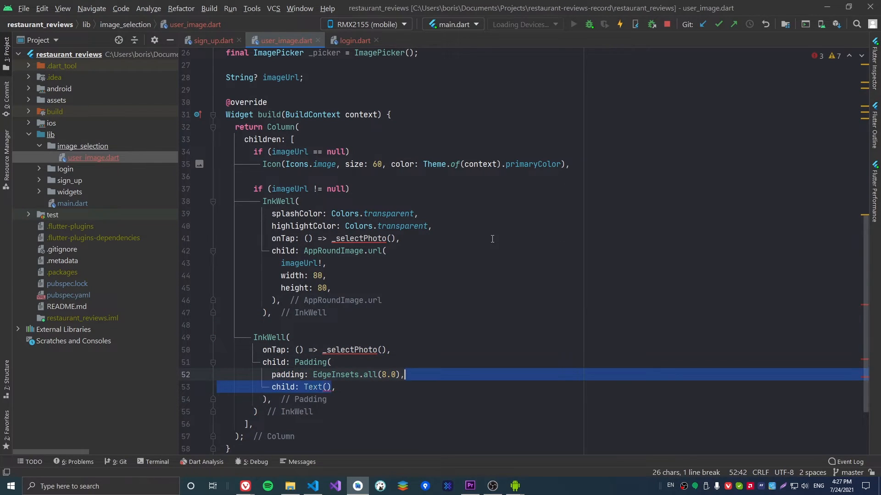
pyautogui.write("imageUrl != null ? 'Change photo' : 'Select photo'")
pyautogui.write('style: TextStyle(color: Theme.of(context).primaryColor, fontWeight: FontWeight.bold),),')
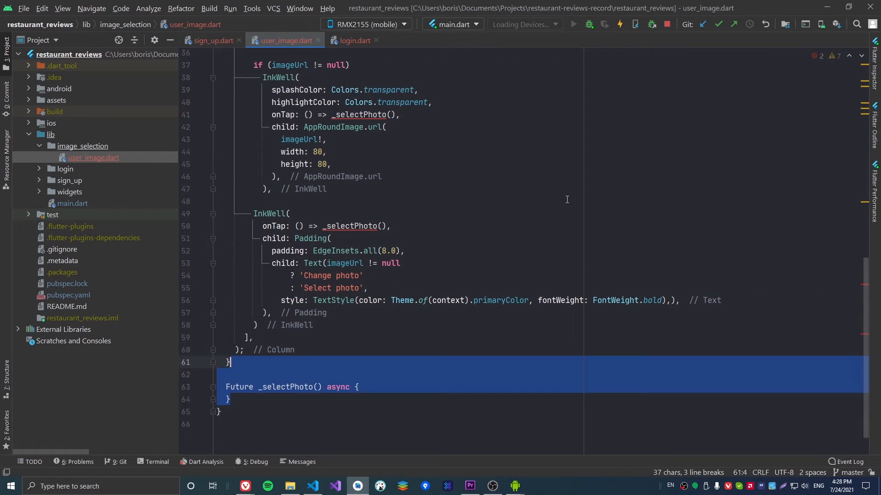
pyautogui.scroll(-3)
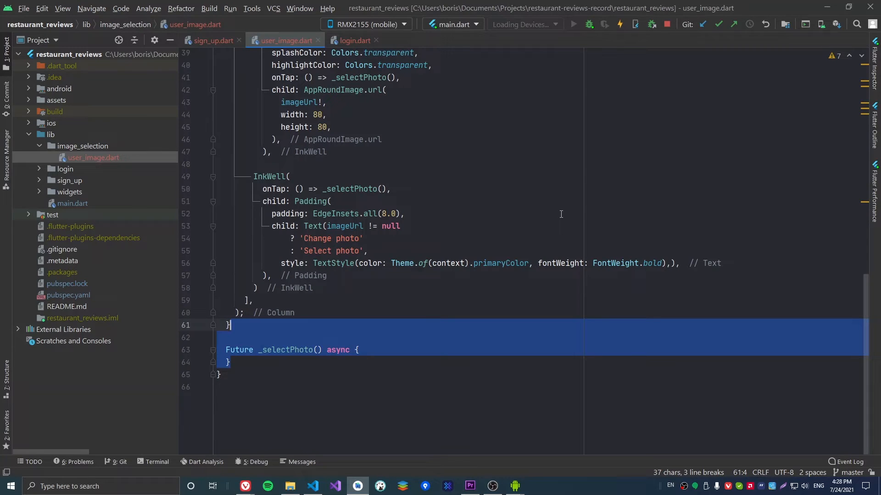
pyautogui.moveTo(534, 239)
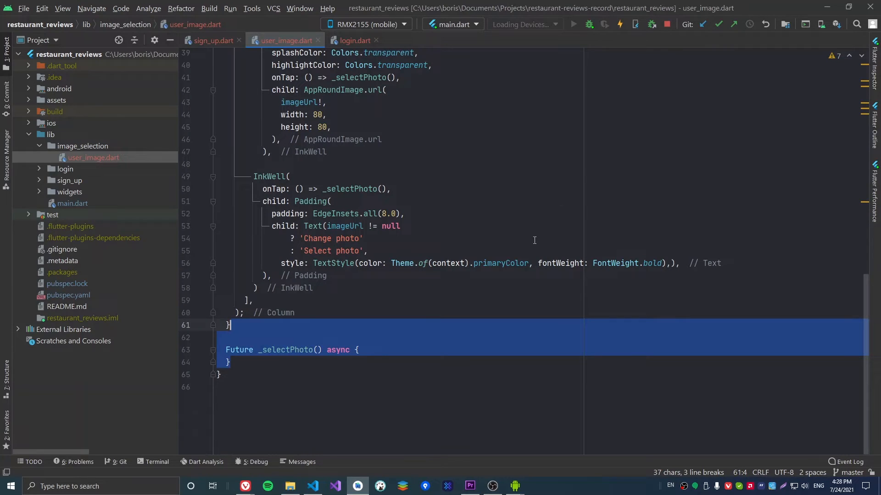
# - Await a modal bottom sheet with Camera and Pick a file tiles that pop and call _pickImage
pyautogui.write('await showModalBottomSheet();')
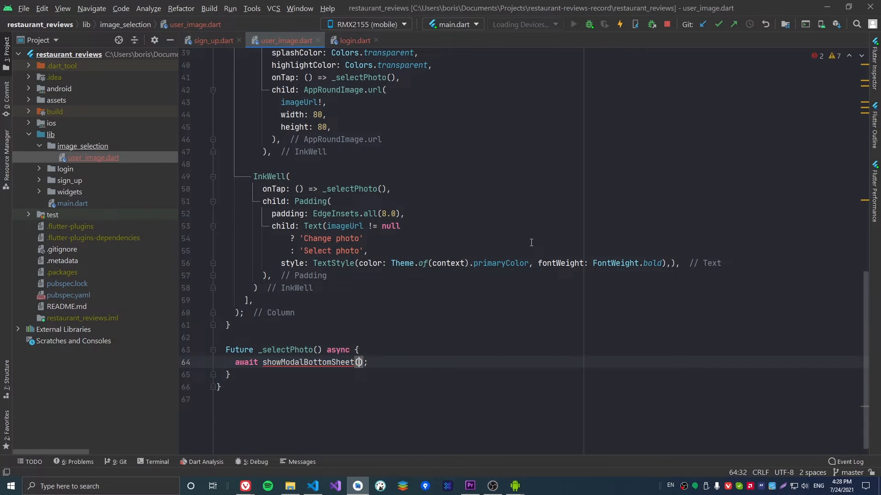
pyautogui.write('context: context, builder: (context) => BottomSheet(')
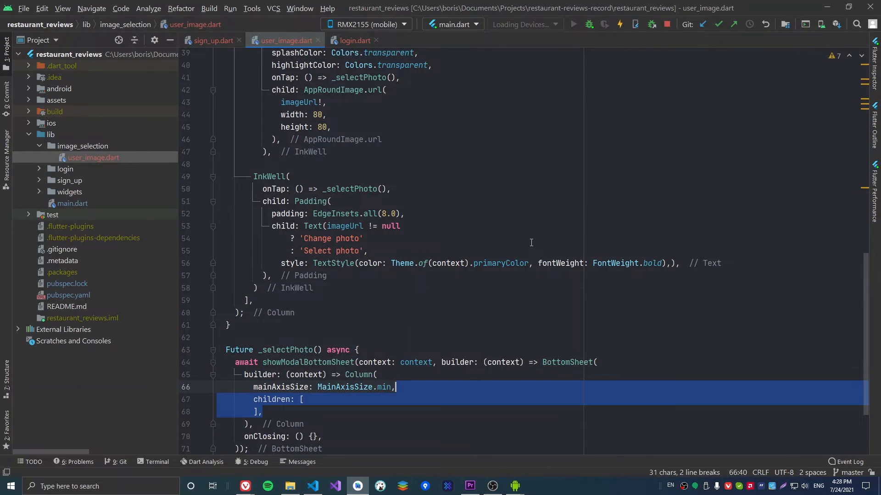
pyautogui.write("ListTile(leading: Icon(Icons.camera), title: Text('Camera'), onTap: () {")
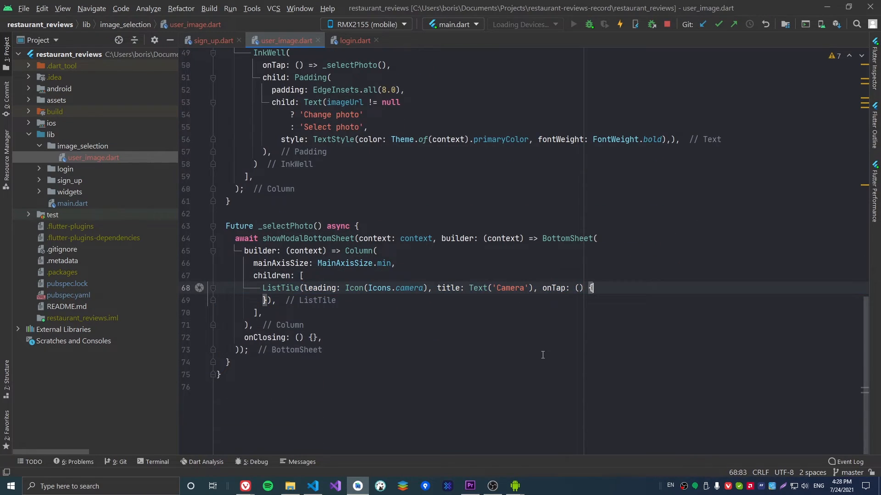
pyautogui.write('Navigator.of(context).pop();')
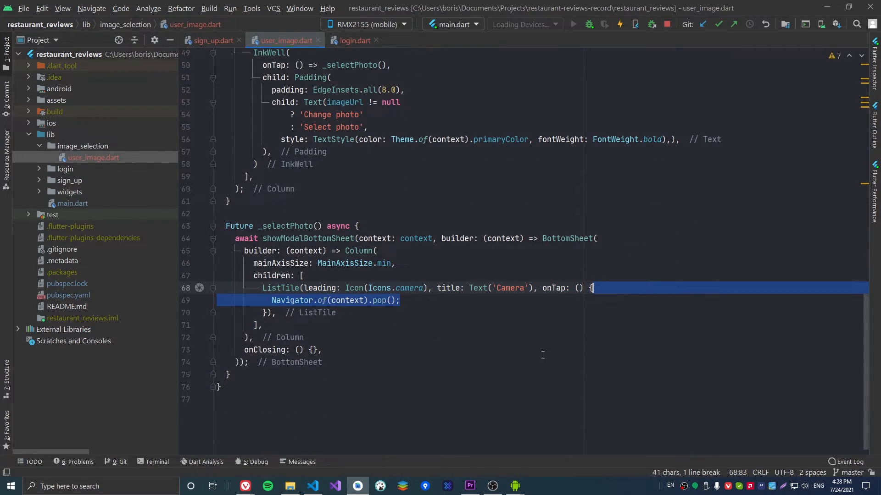
pyautogui.write('_pickImage(ImageSource.camera);')
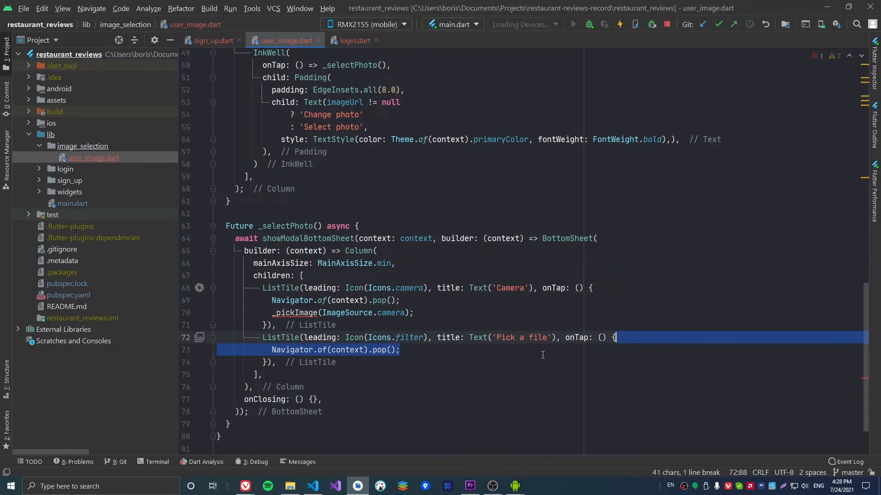
pyautogui.write('_pickImage(ImageSource.gallery);')
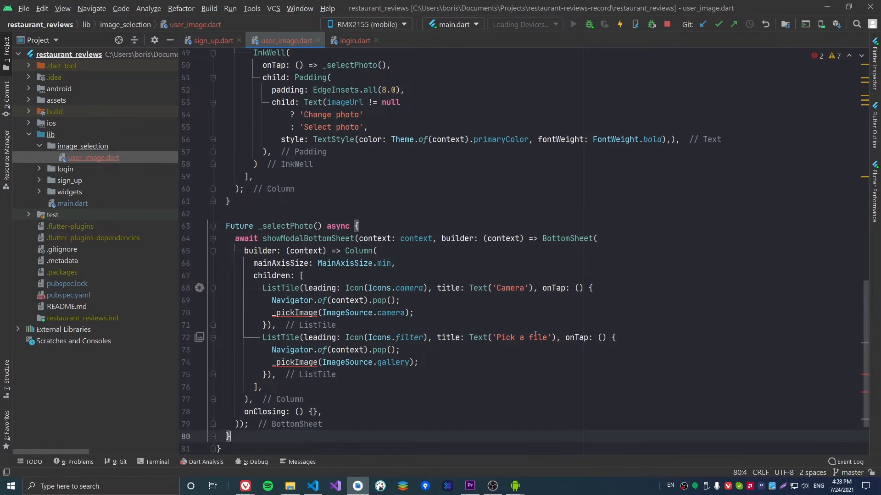
# - Write _pickImage cropping pickedFile.path to a 1:1 ratio and compressing at quality 35
pyautogui.scroll(-3)
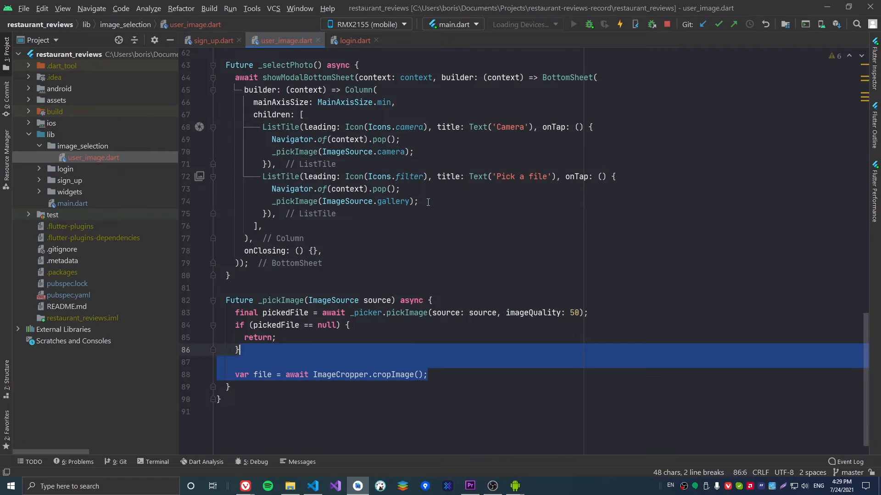
pyautogui.write('sourcePath: pickedFile.path')
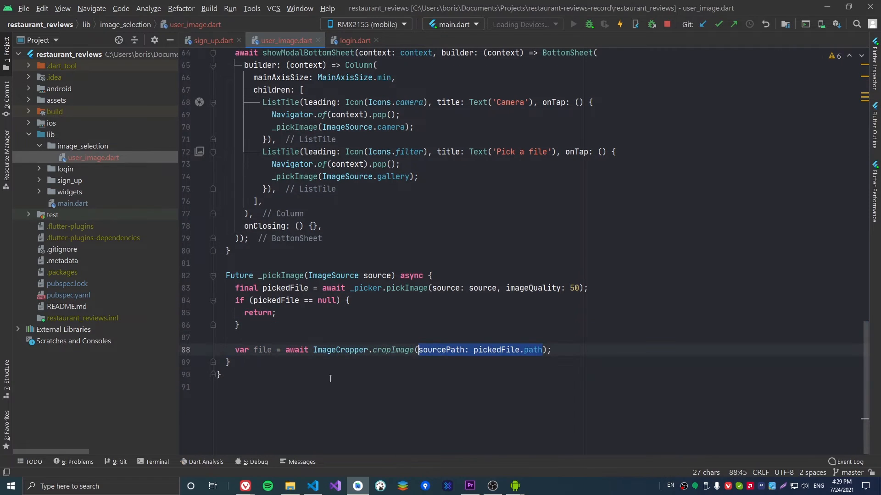
pyautogui.write(', aspectRatio: CropAspectRatio(ratioX: 1, ratioY: 1)')
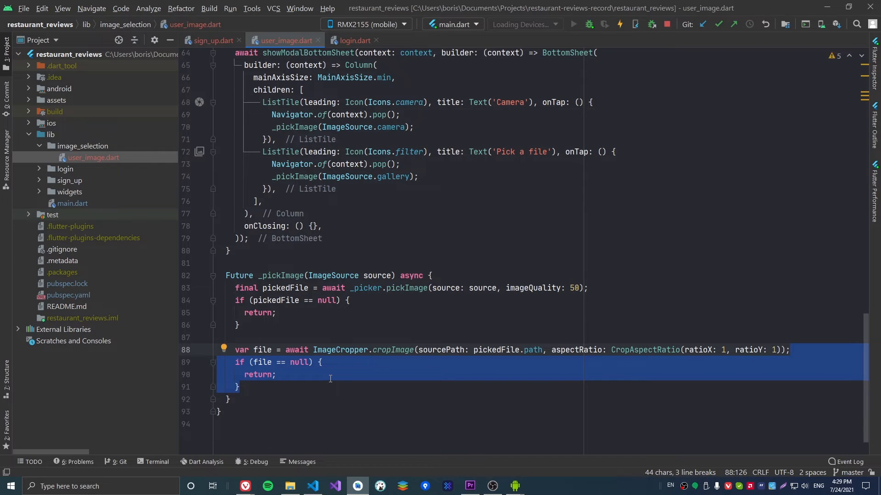
pyautogui.write('file = await compressImage(file.path, 35);')
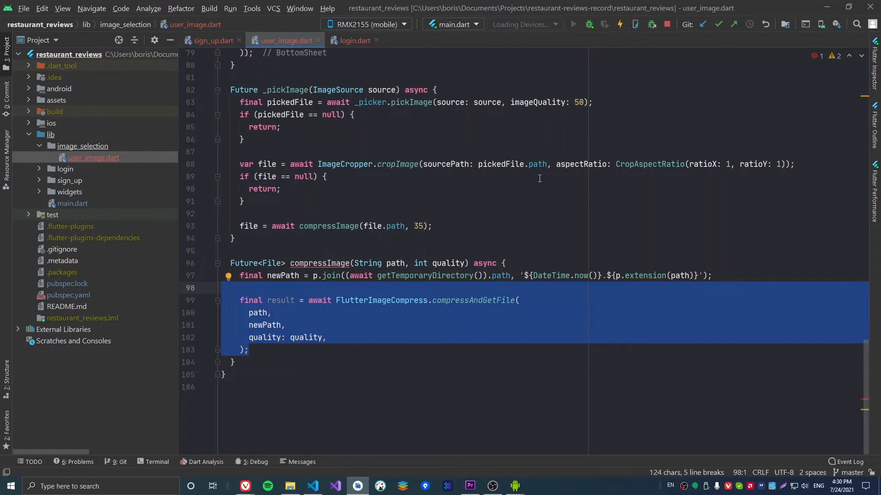
# - Return result! from compressImage and await _uploadFile(file.path) in _pickImage
pyautogui.write('return result!;')
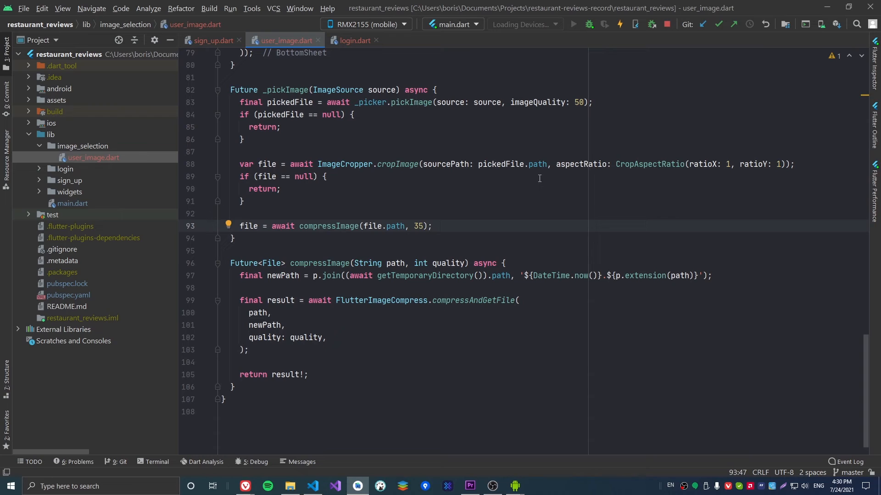
pyautogui.write('await _uploadFile(file.path);')
pyautogui.write('final ref = ;')
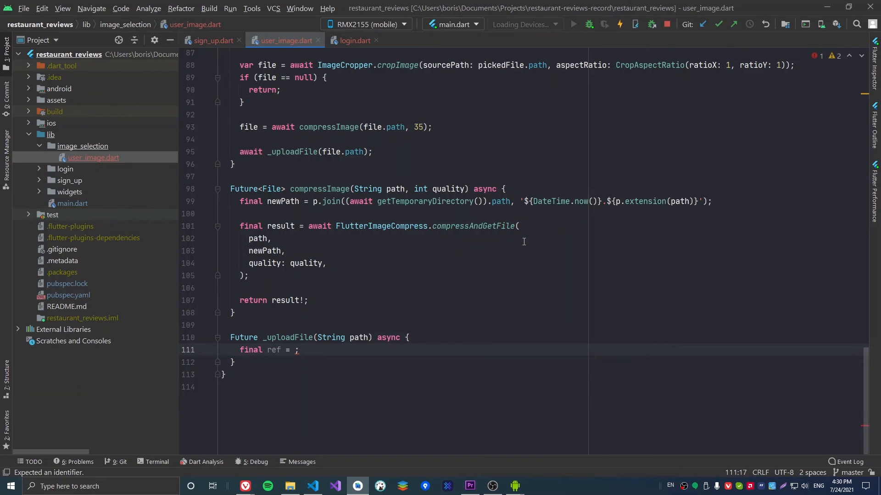
# - Build the storage reference under 'images' named with DateTime.now().toIso8601String() plus the file basename
pyautogui.write('storage.FirebaseStorage.instance.ref()')
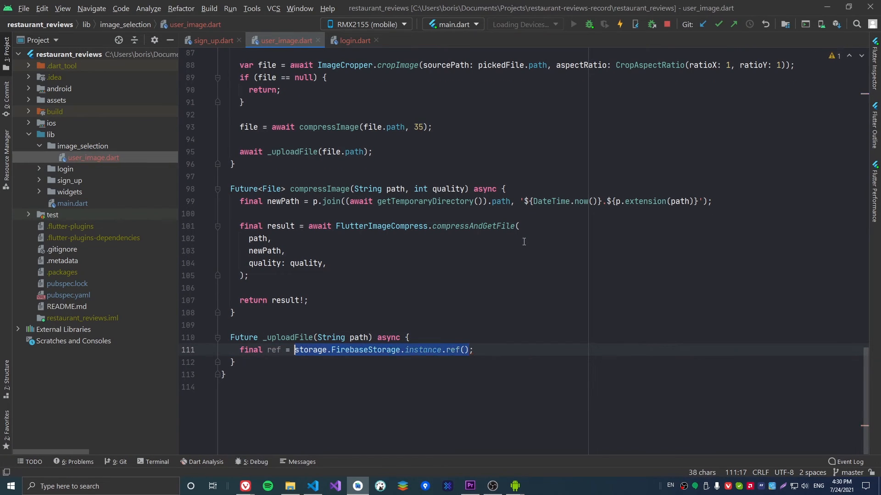
pyautogui.write(".child('images')")
pyautogui.write(".child('${}');")
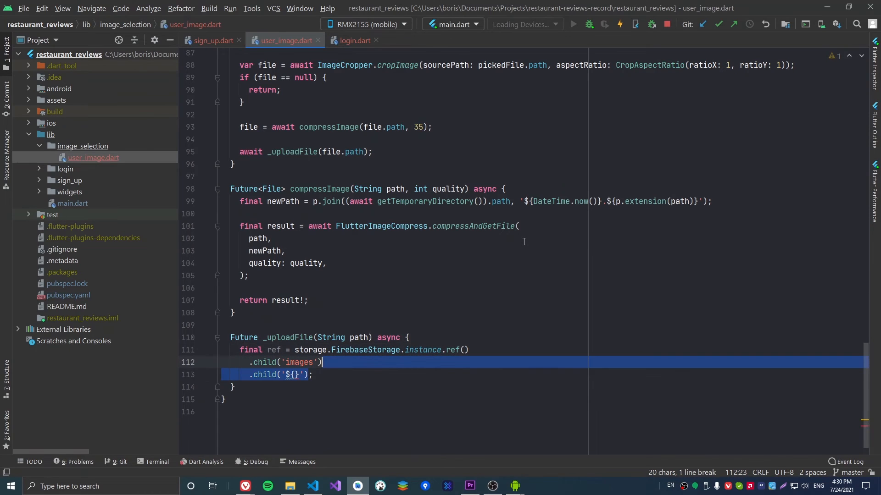
pyautogui.write('DateTime.now().toIso8601String() + p.basename(path)')
pyautogui.write('final result = await ref.putFile(File(path));')
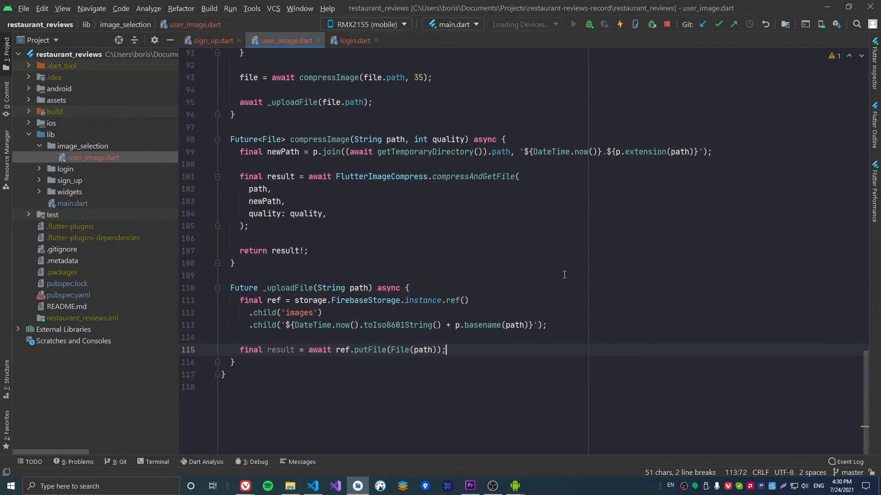
# - Get the download URL, set imageUrl from it via setState and pass it to widget.onFileChanged
pyautogui.write('final fileUrl = await result.ref.getDownloadURL();')
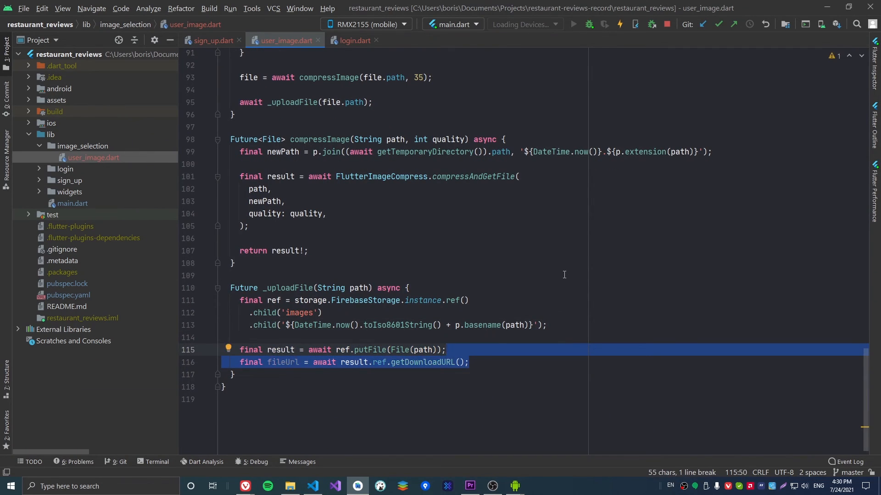
pyautogui.write('setState(() { imageUrl = fileUrl; });')
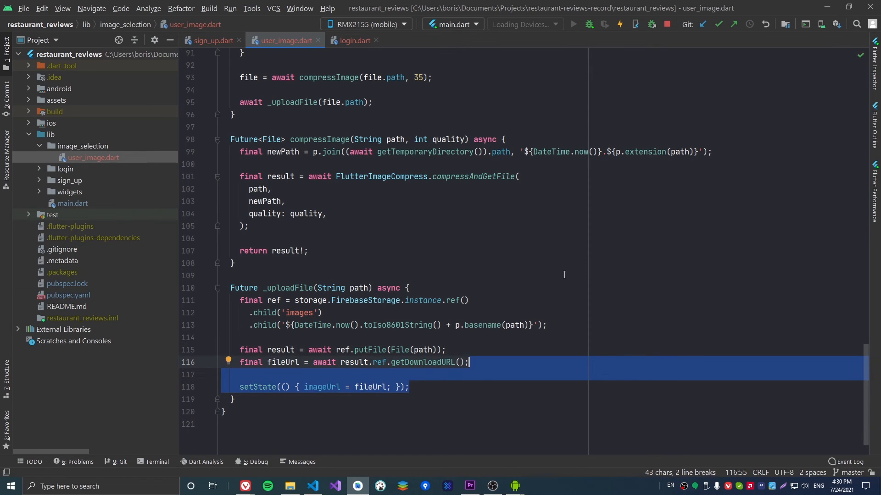
pyautogui.write('widget.onFileChanged(fileUrl);')
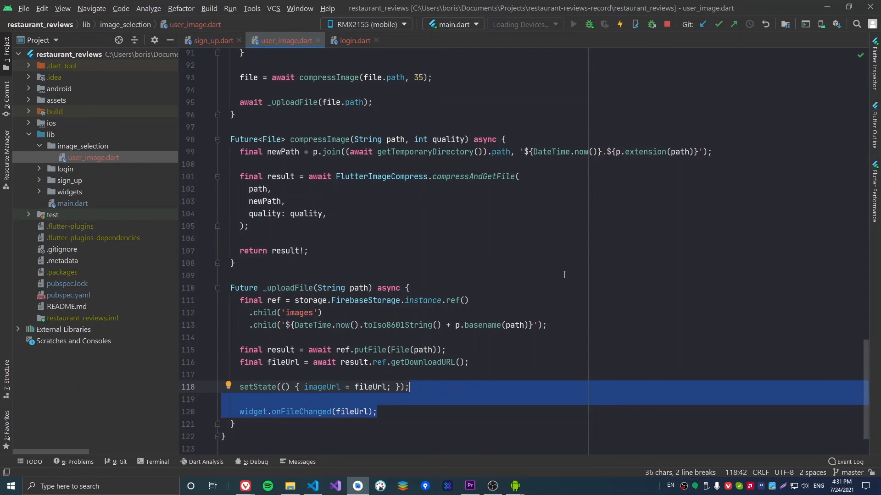
pyautogui.doubleClick(300, 412)
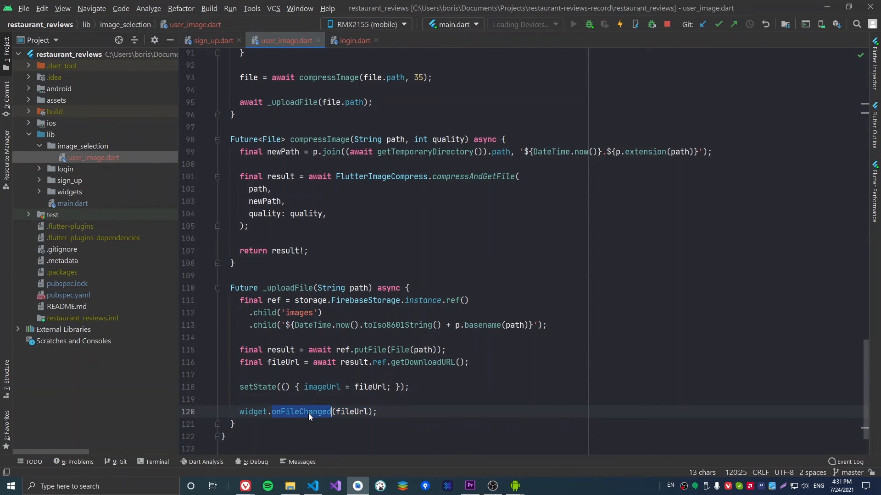
pyautogui.click(212, 40)
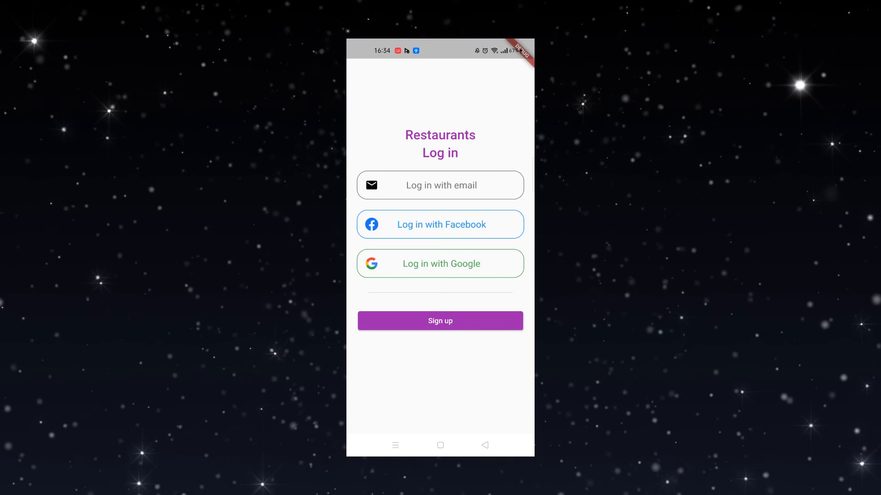
# - From Sign up, choose Select photo, pick Camera and a camera app, and capture a photo
pyautogui.click(439, 321)
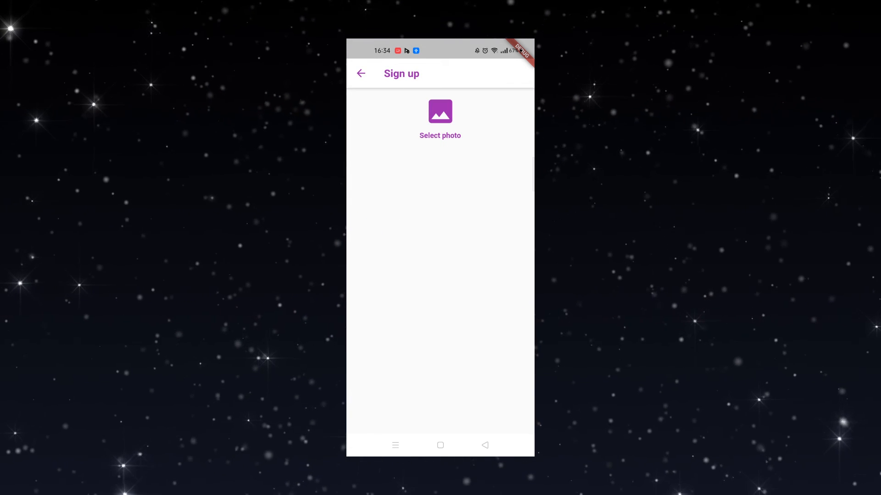
pyautogui.click(440, 111)
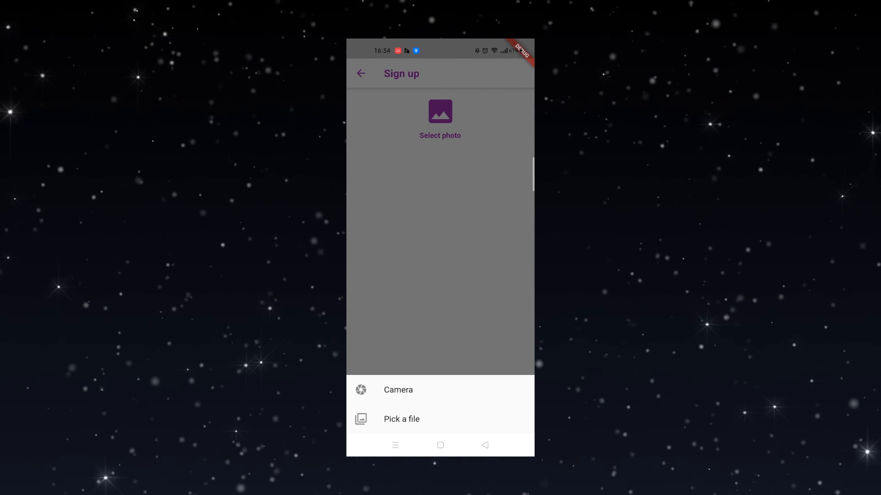
pyautogui.click(397, 390)
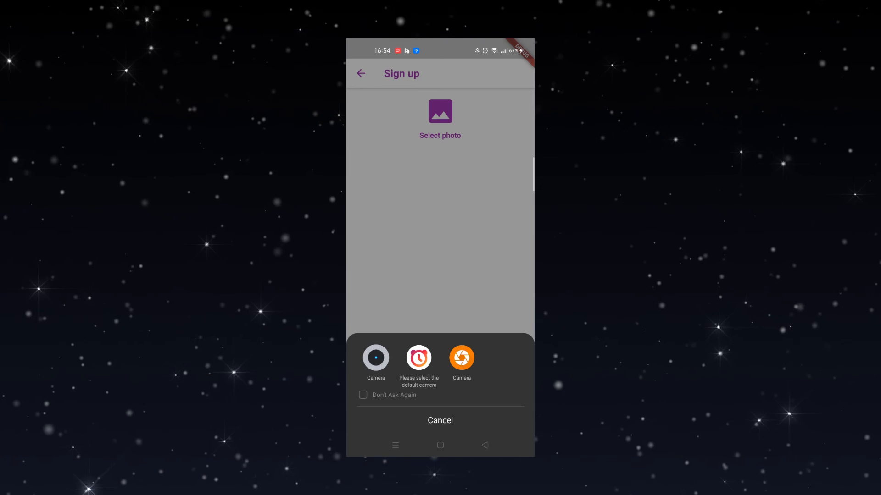
pyautogui.click(462, 357)
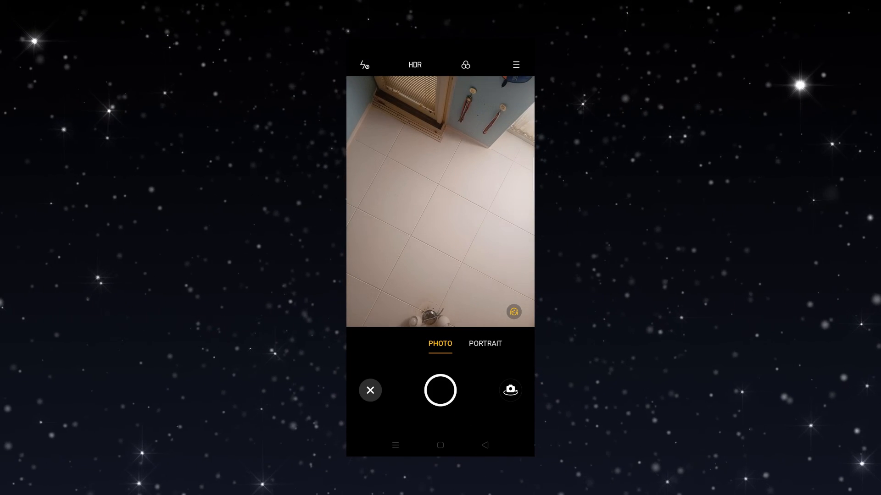
pyautogui.click(369, 390)
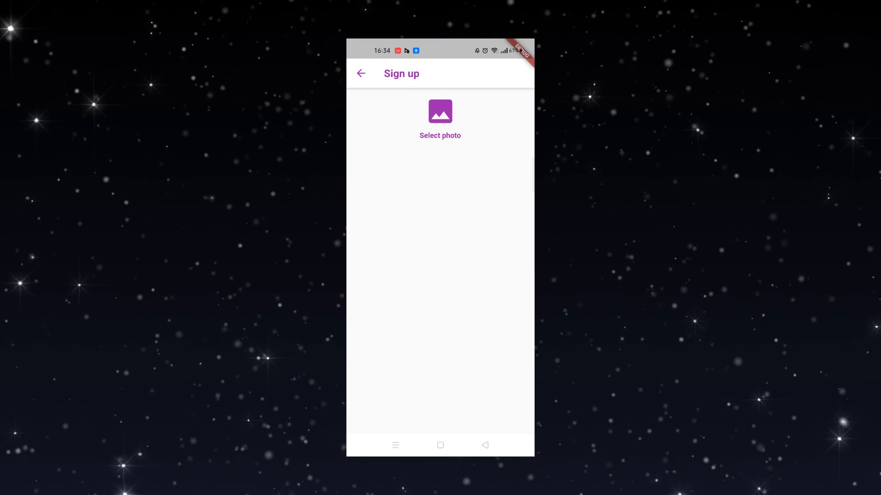
# - Crop the captured photo in Edit Photo and accept it as the round Sign up picture
pyautogui.click(439, 118)
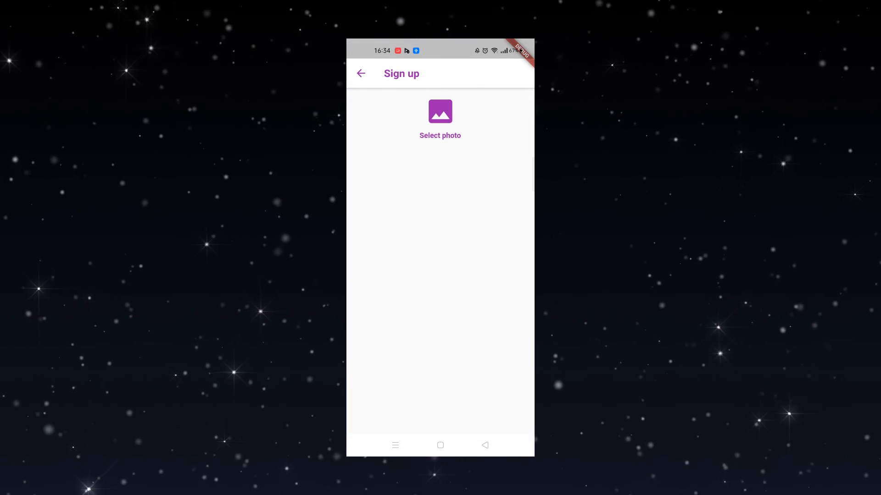
pyautogui.click(439, 111)
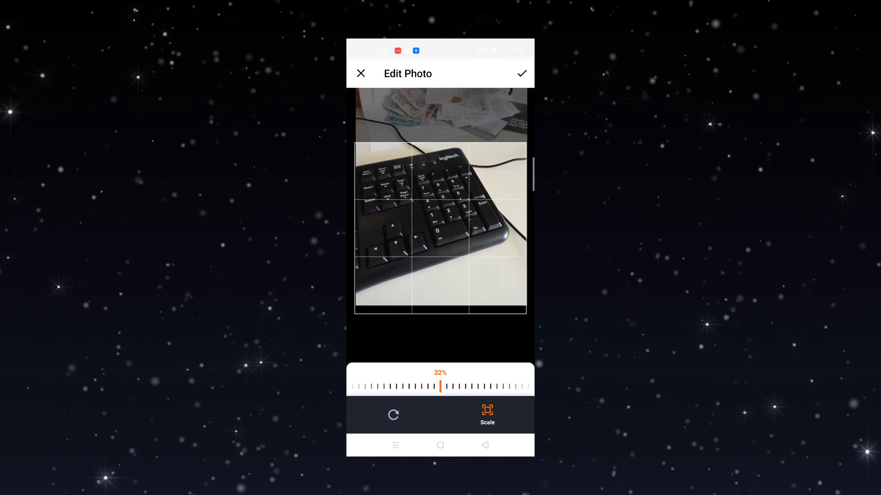
pyautogui.click(521, 73)
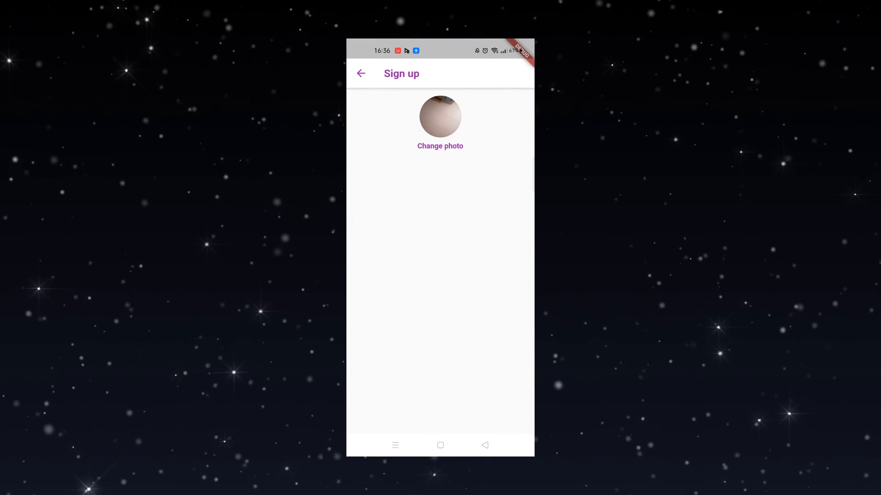